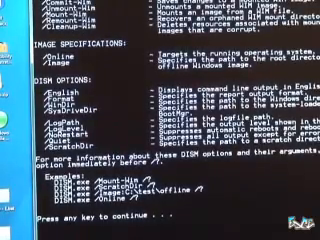
- Dismiss the DISM help at the continue prompt to show the DiskPart attach walkthrough
{"action": "key", "text": "enter"}
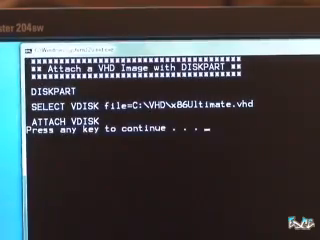
- Launch DiskPart and select the virtual disk file c:\vhd\x86ultimate.vhd
{"action": "key", "text": "enter"}
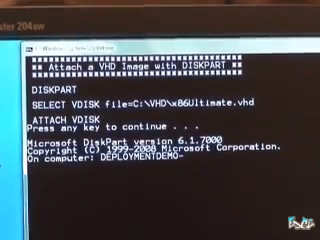
{"action": "key", "text": "enter"}
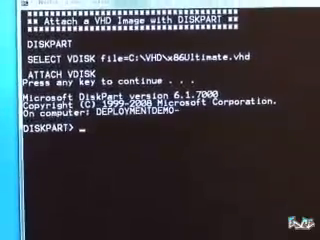
{"action": "type", "text": "select"}
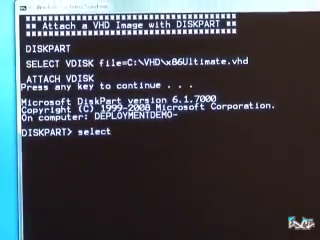
{"action": "type", "text": "vdisk"}
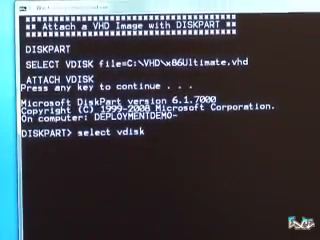
{"action": "type", "text": "file="}
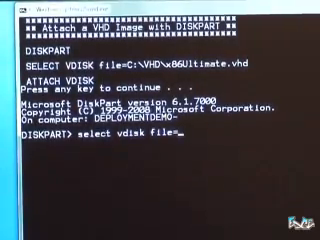
{"action": "type", "text": "c:\\vhd\\"}
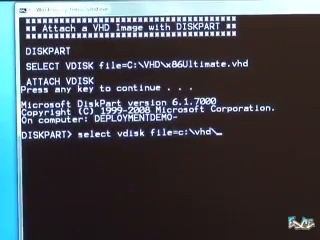
{"action": "type", "text": "x86"}
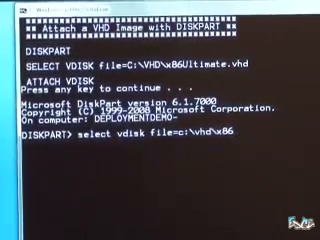
{"action": "type", "text": "ultimate.v"}
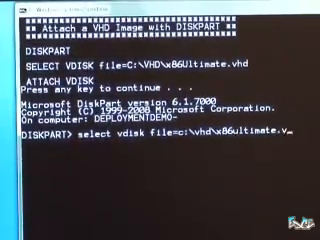
{"action": "type", "text": "hd"}
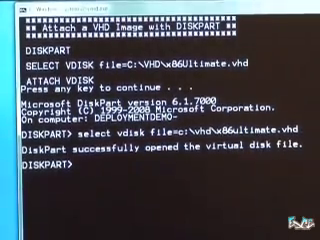
- Attach the selected x86Ultimate virtual disk with 'attach vdisk'
{"action": "type", "text": "at"}
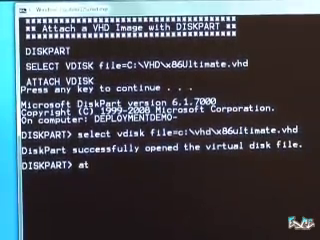
{"action": "type", "text": "tach"}
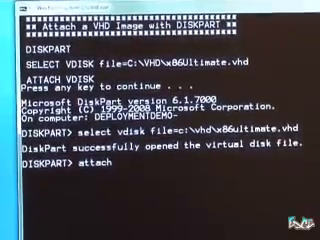
{"action": "type", "text": "vdisk"}
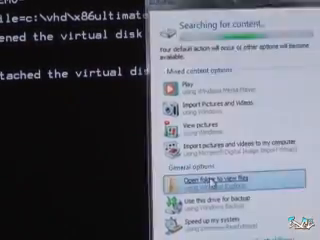
- Choose 'Open folder to view files' in AutoPlay to browse the attached VHD
{"action": "left_click", "coordinate": [244, 178]}
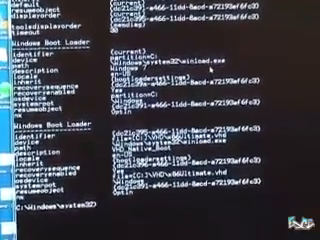
- Scroll the bcdedit output to the VHD_Native_Boot loader using vhd=[C:]\VHD\x86Ultimate.vhd
{"action": "scroll", "scroll_direction": "down", "scroll_amount": 3}
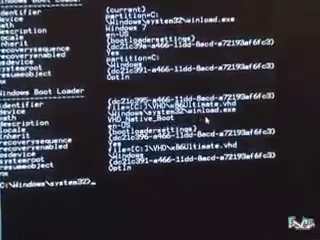